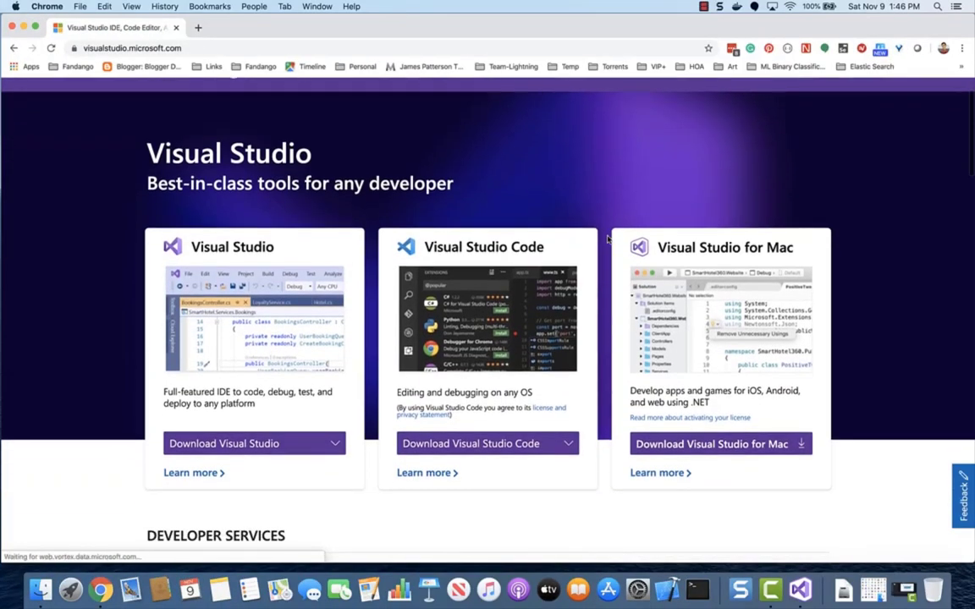
Step: Choose the macOS Package from the Download Visual Studio Code dropdown to start the download
click(488, 444)
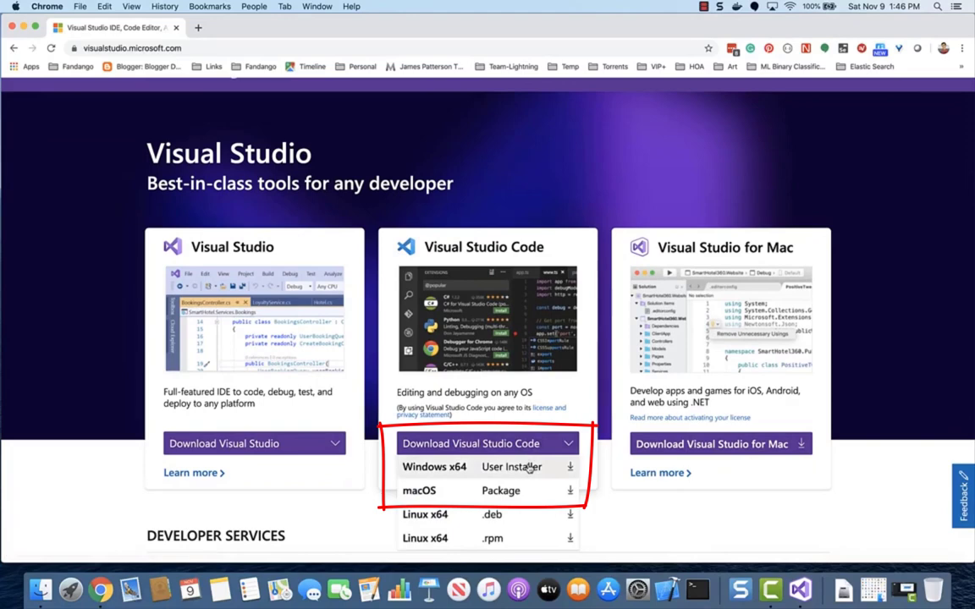
mouse_move(514, 491)
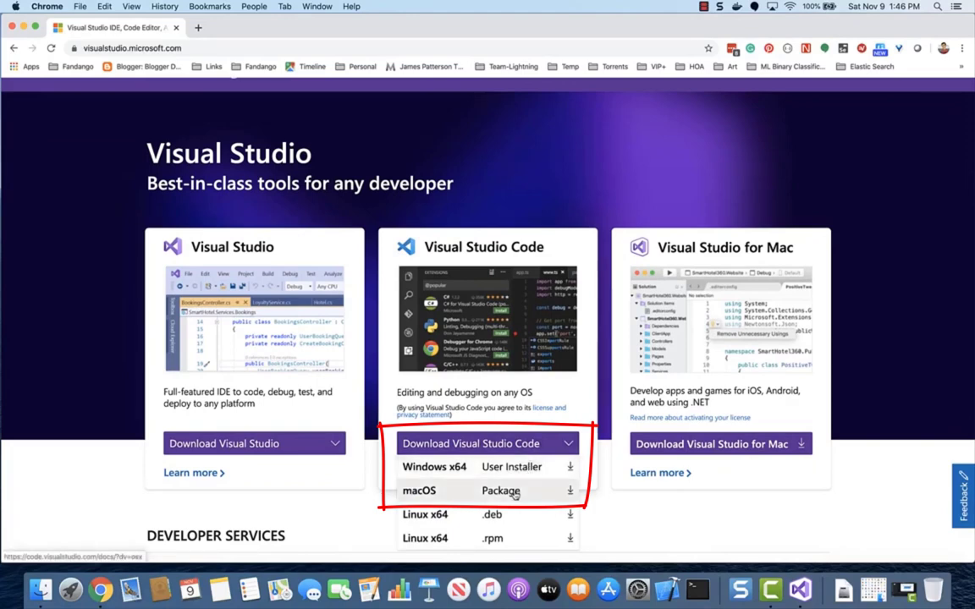
click(487, 491)
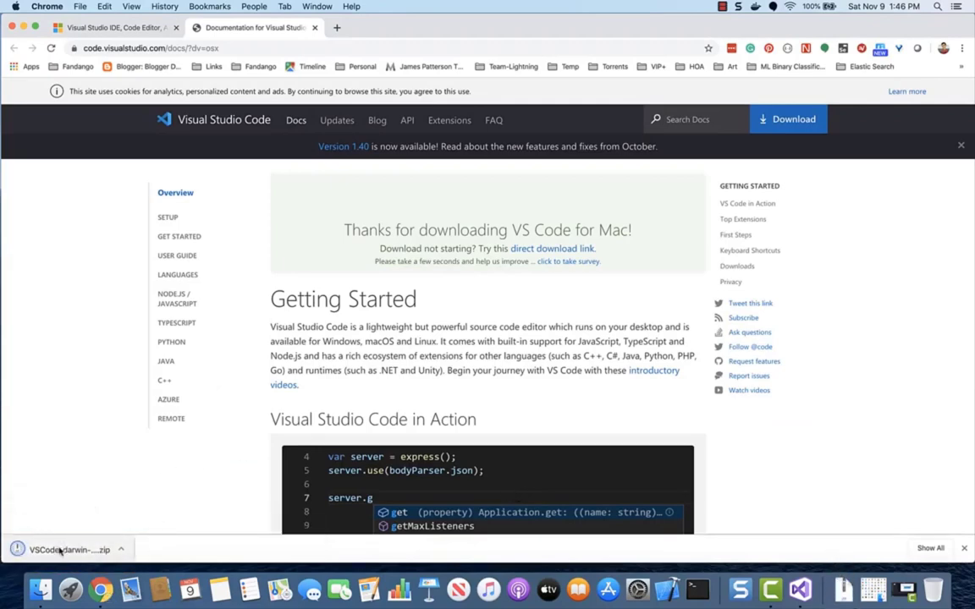
Step: Unzip the downloaded archive and launch Visual Studio Code from Downloads, triggering the security block
click(68, 551)
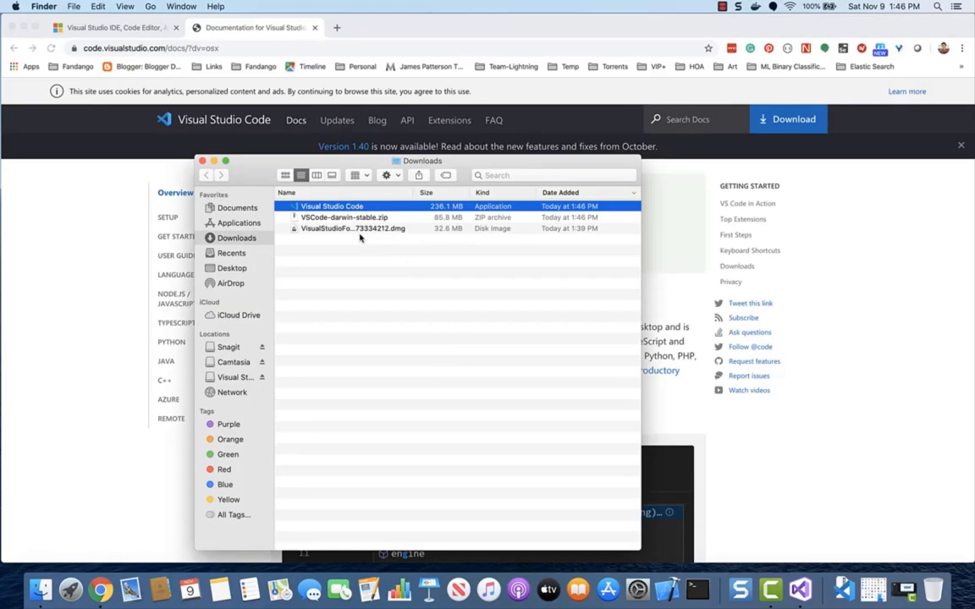
double_click(332, 206)
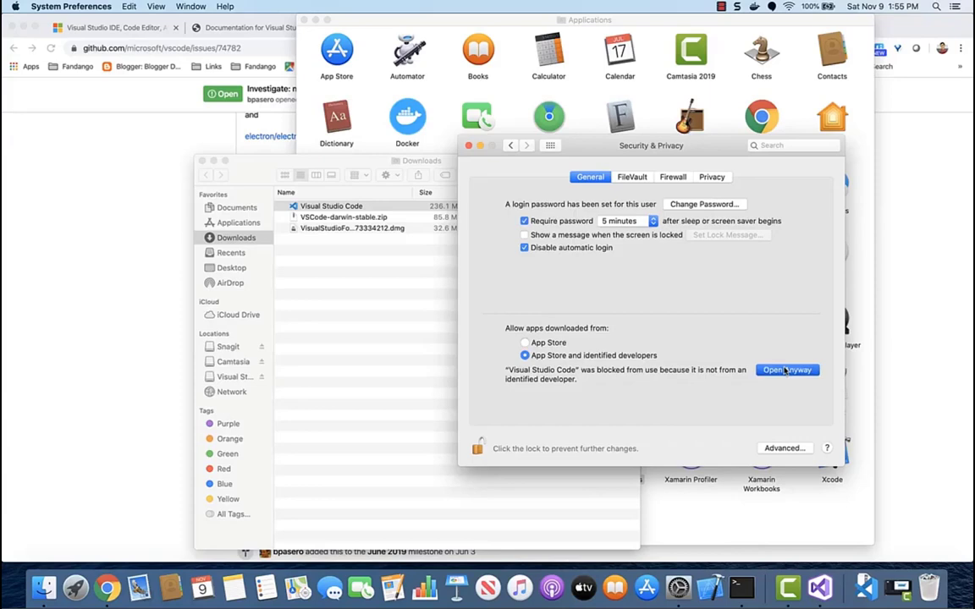
Step: Allow the blocked app via Open Anyway in Security & Privacy and confirm Open in the warning
click(787, 369)
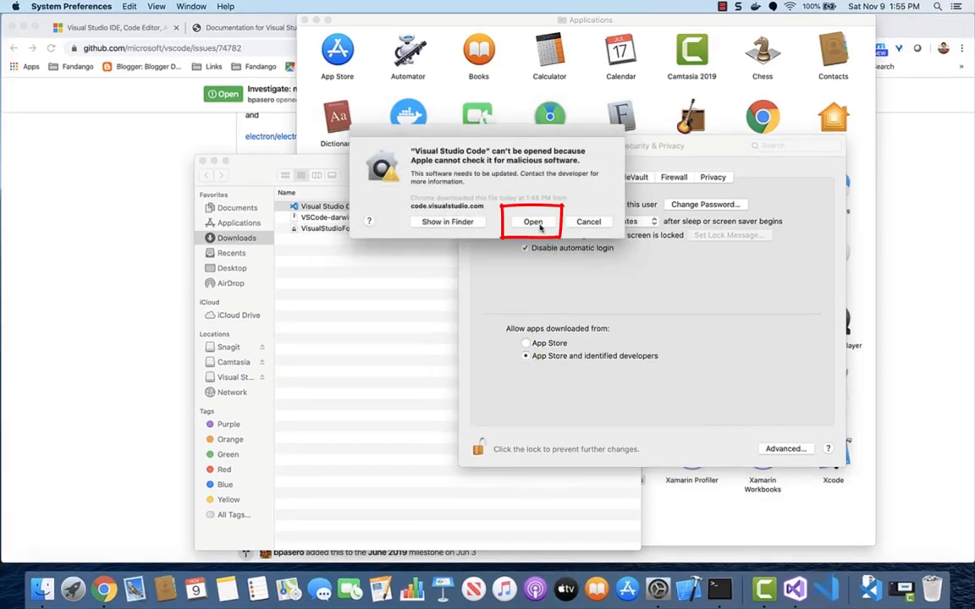
click(532, 222)
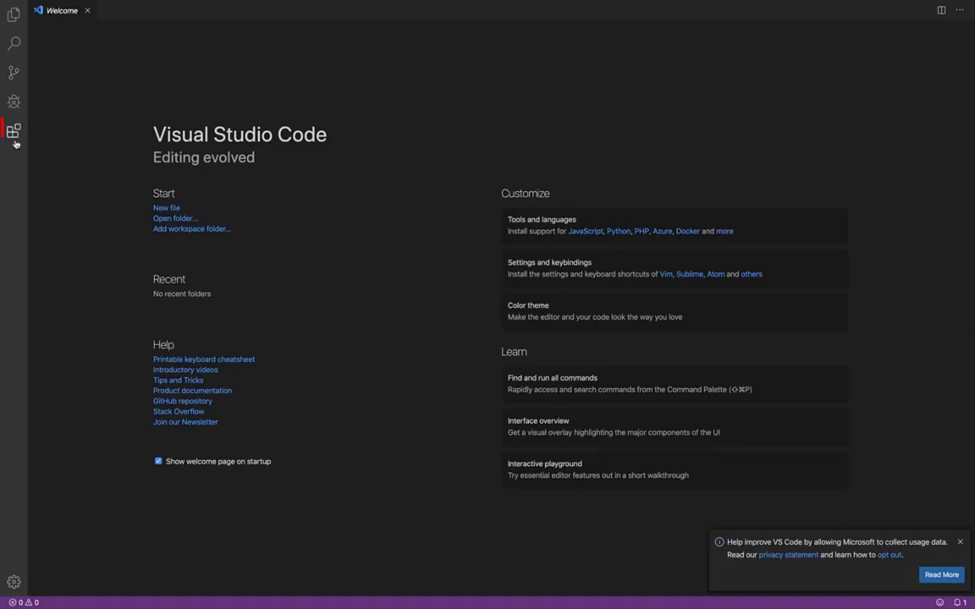
Step: Install Microsoft's C# extension from the Popular list in the Extensions view
click(13, 132)
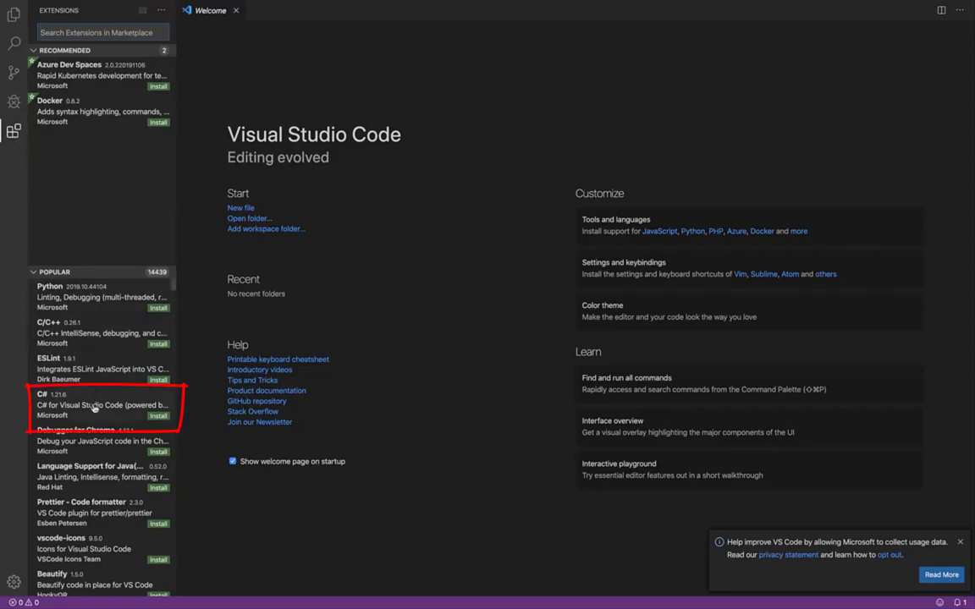
click(102, 403)
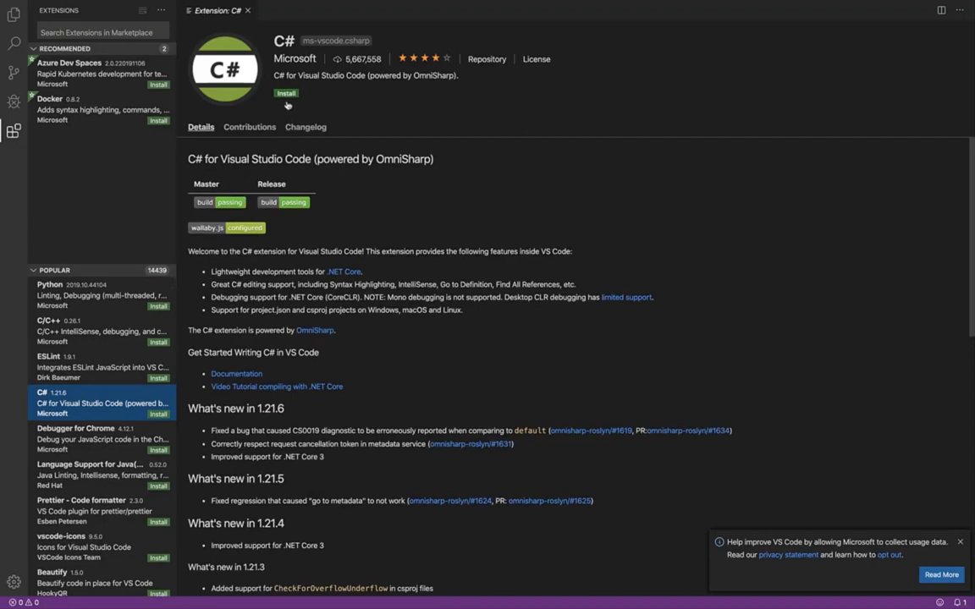
click(286, 93)
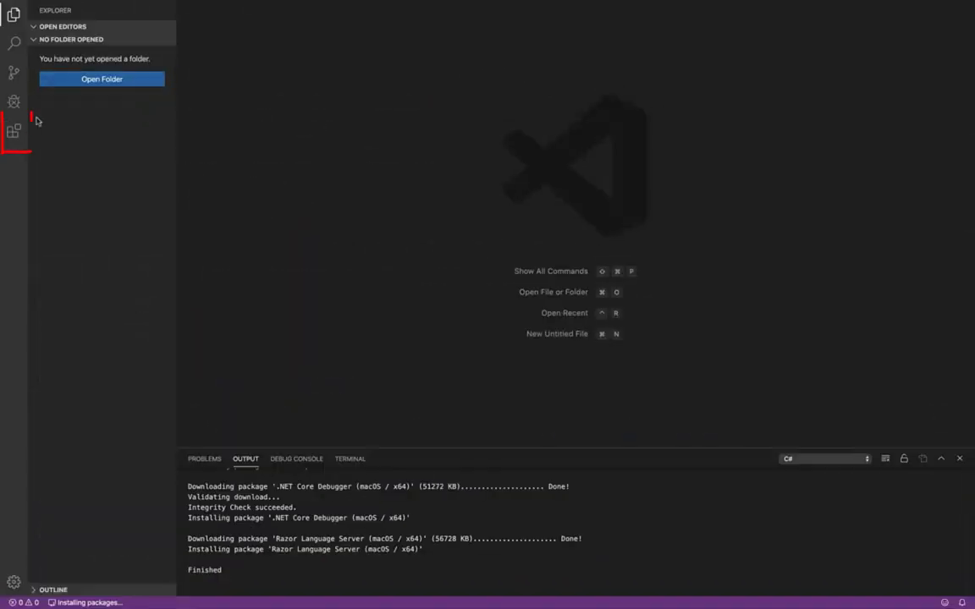
Step: Filter the Extensions view to Show Installed Extensions via the ... menu
click(13, 130)
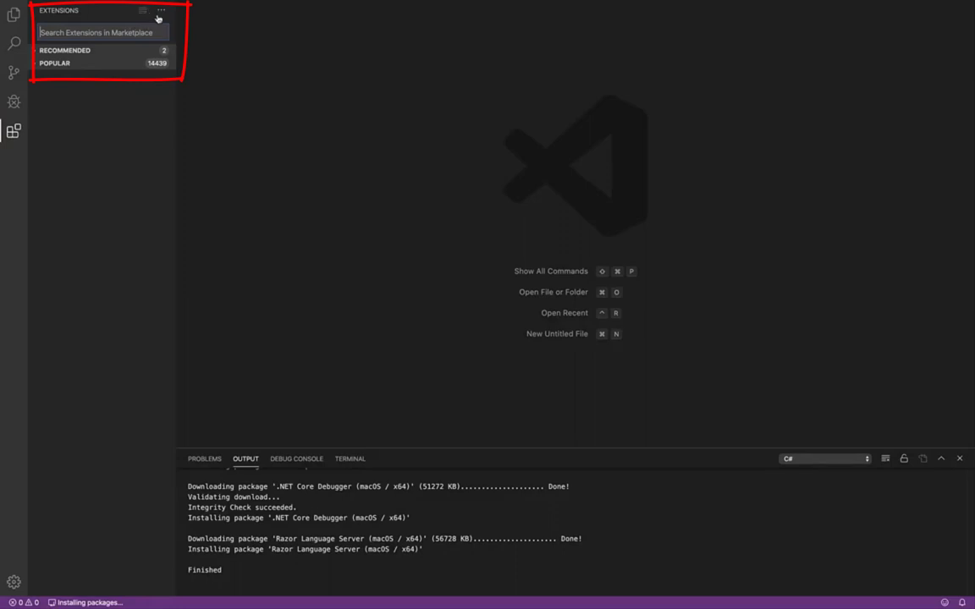
click(160, 10)
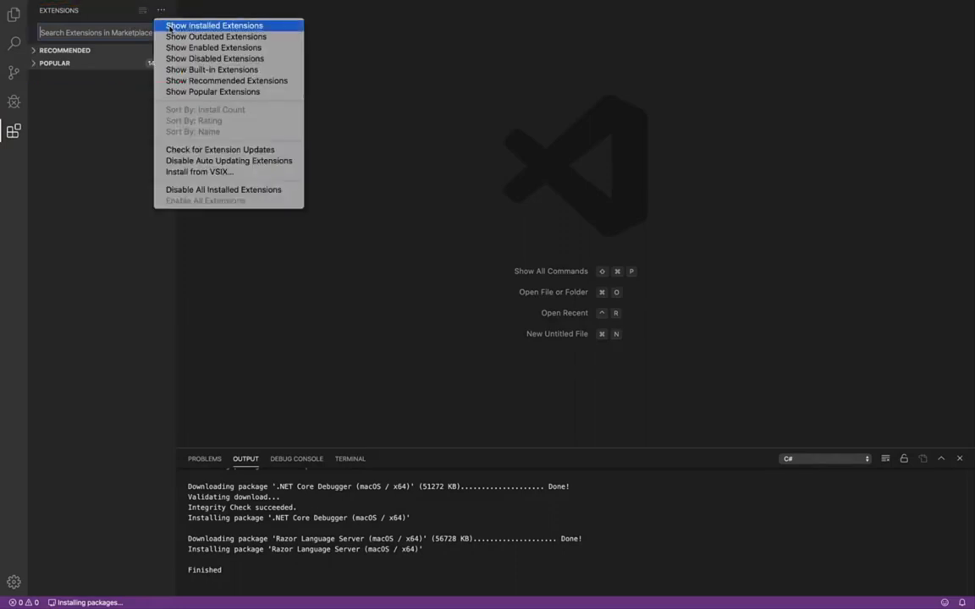
click(214, 25)
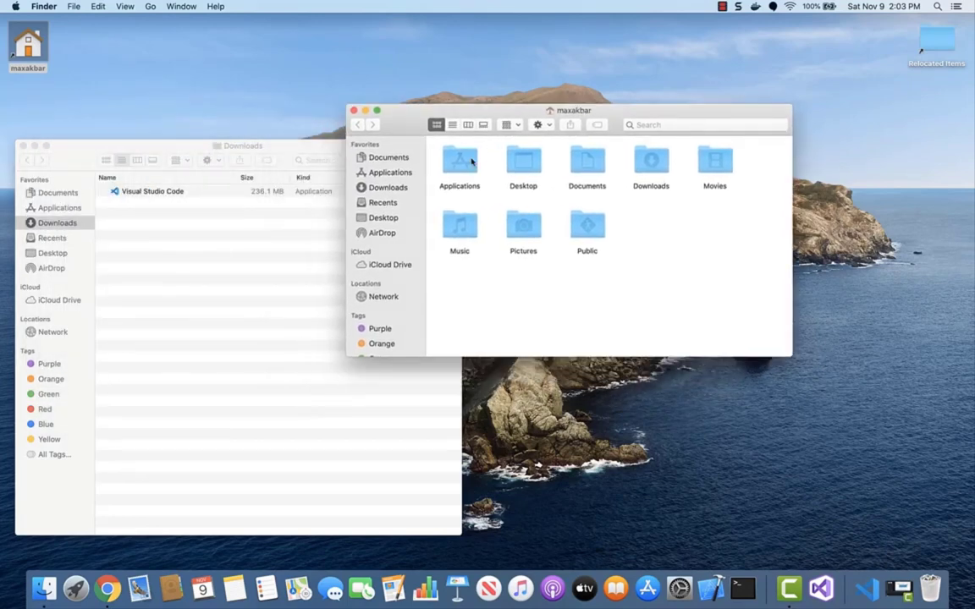
Step: Move Visual Studio Code from Downloads into the main Applications folder and launch it there
double_click(461, 166)
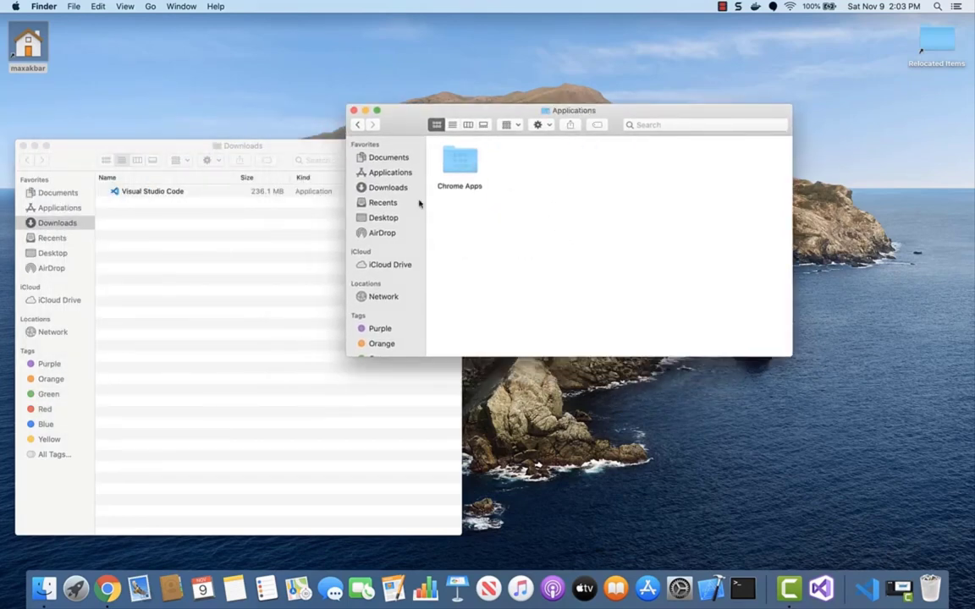
click(389, 173)
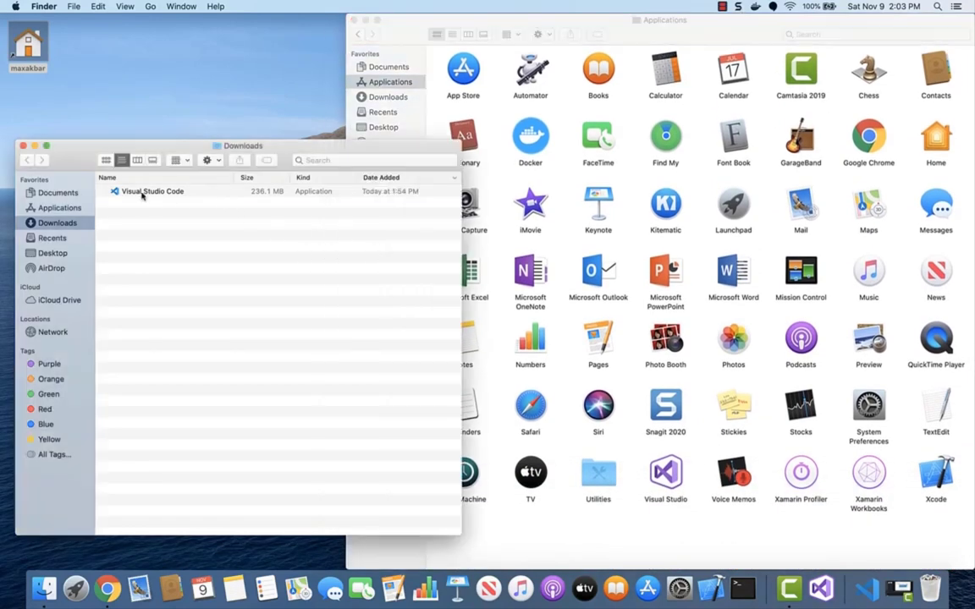
click(152, 191)
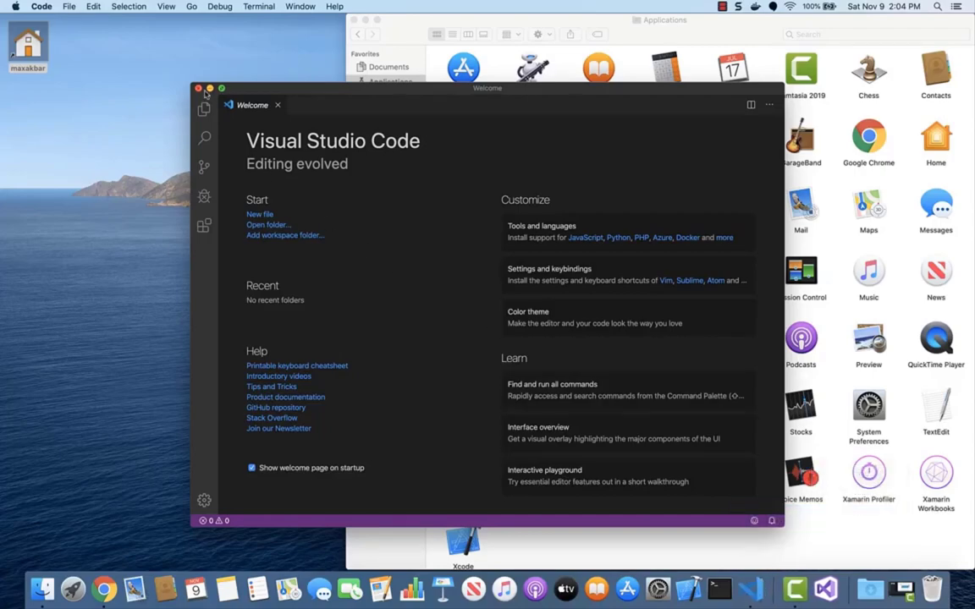
click(101, 589)
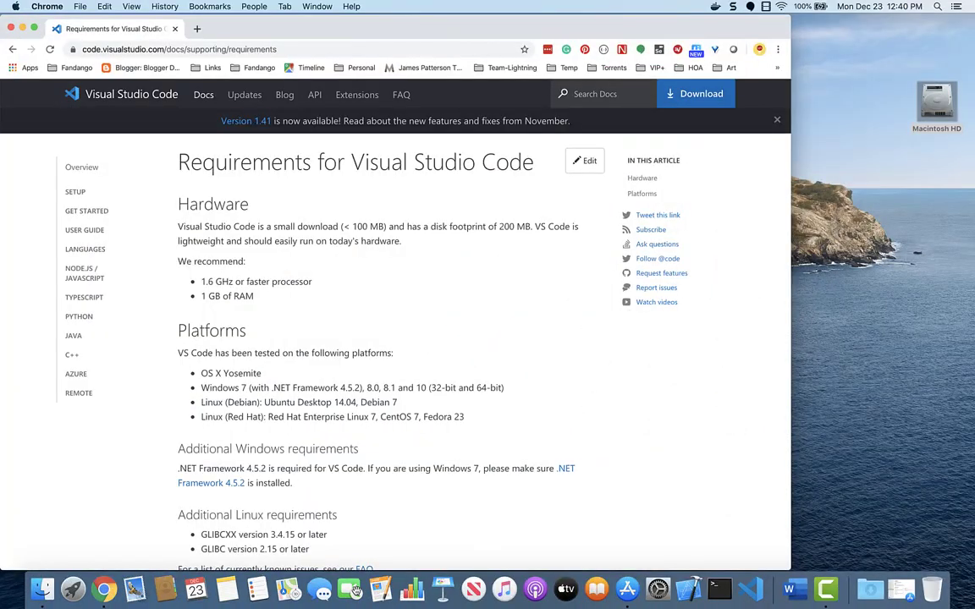